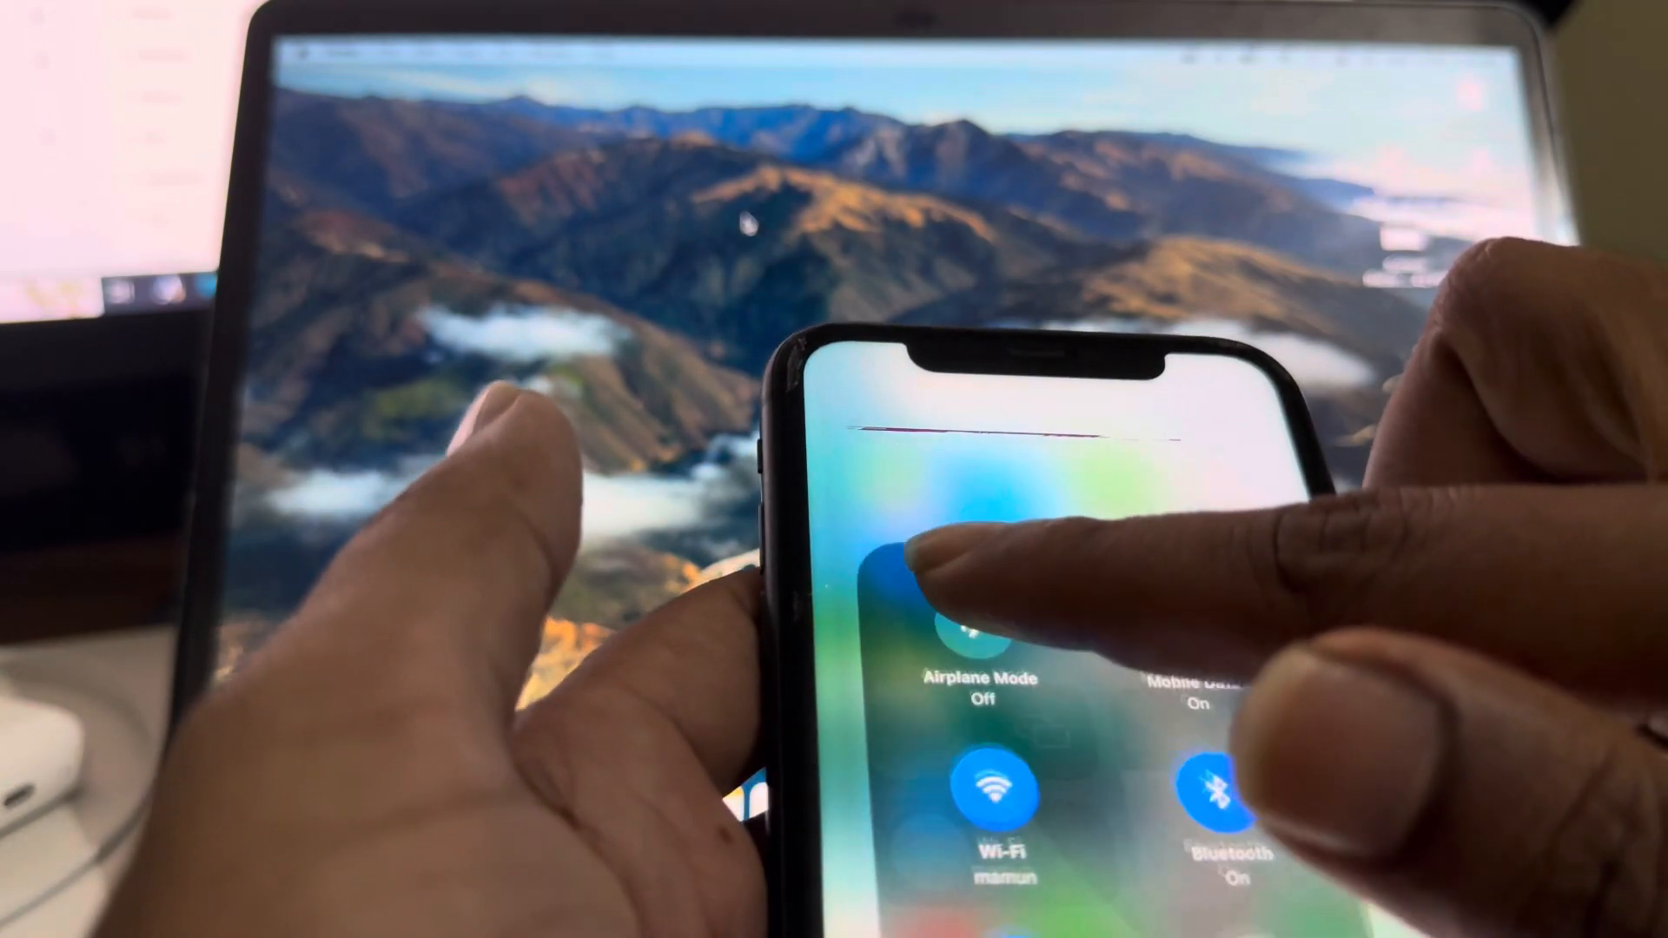
Expand the iPhone's Control Center connectivity tile, then open a Finder window showing Recents.
click(979, 584)
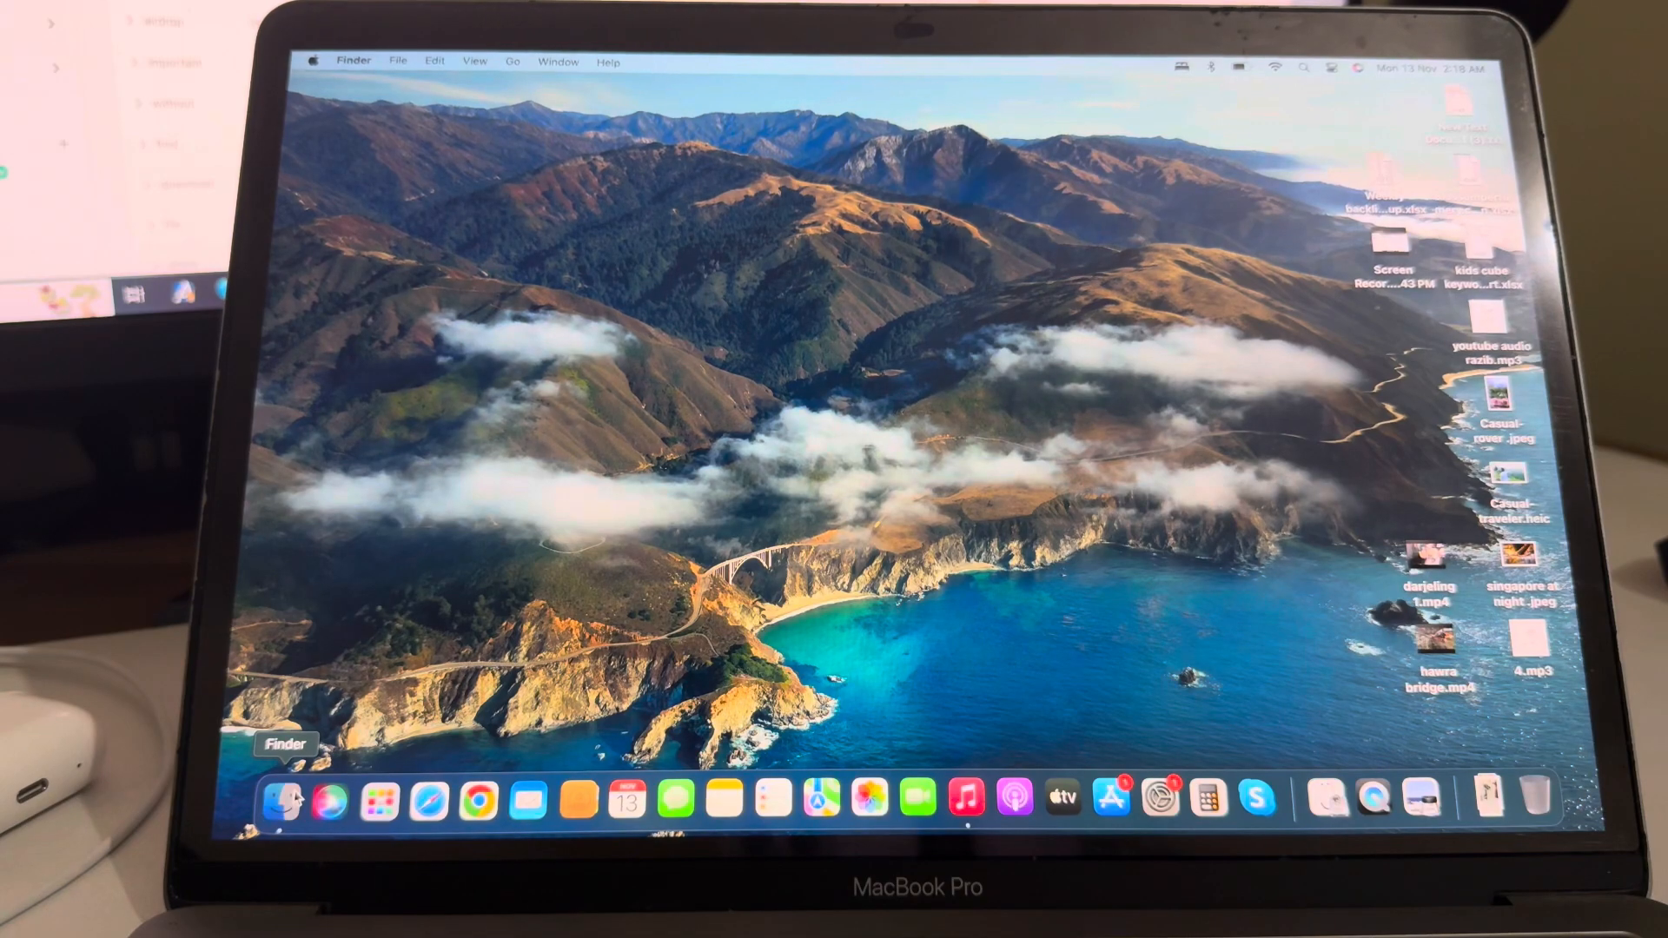
click(280, 796)
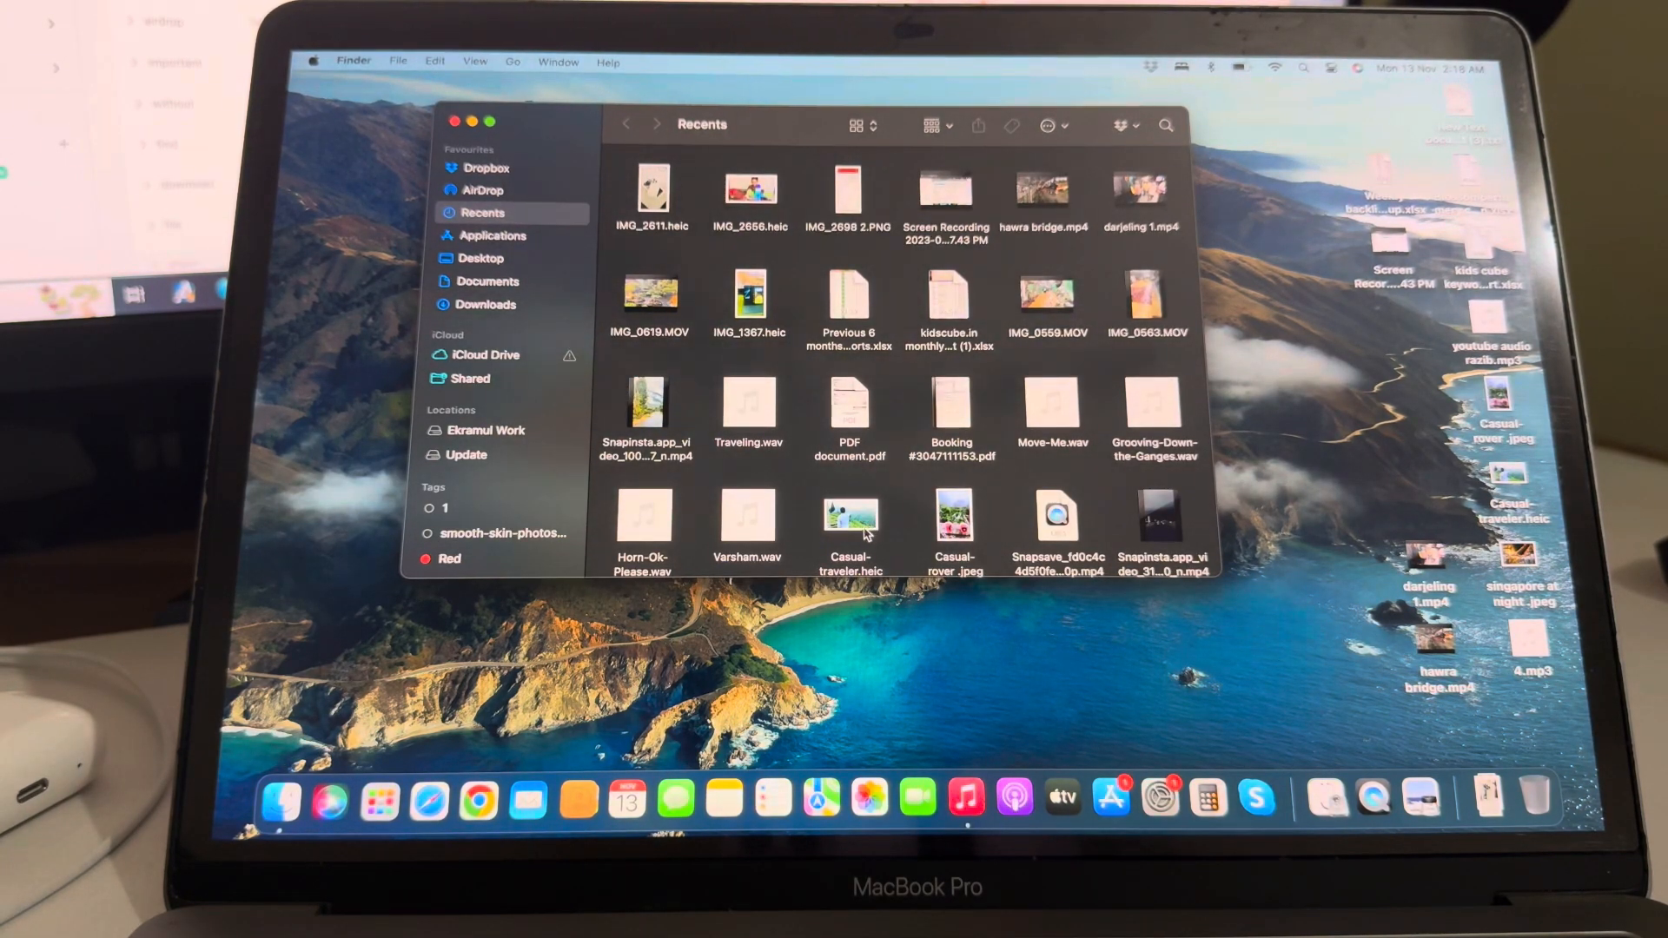
AirDrop the Casual-traveler.heic photo to the iPhone from Finder's Share menu.
right_click(852, 521)
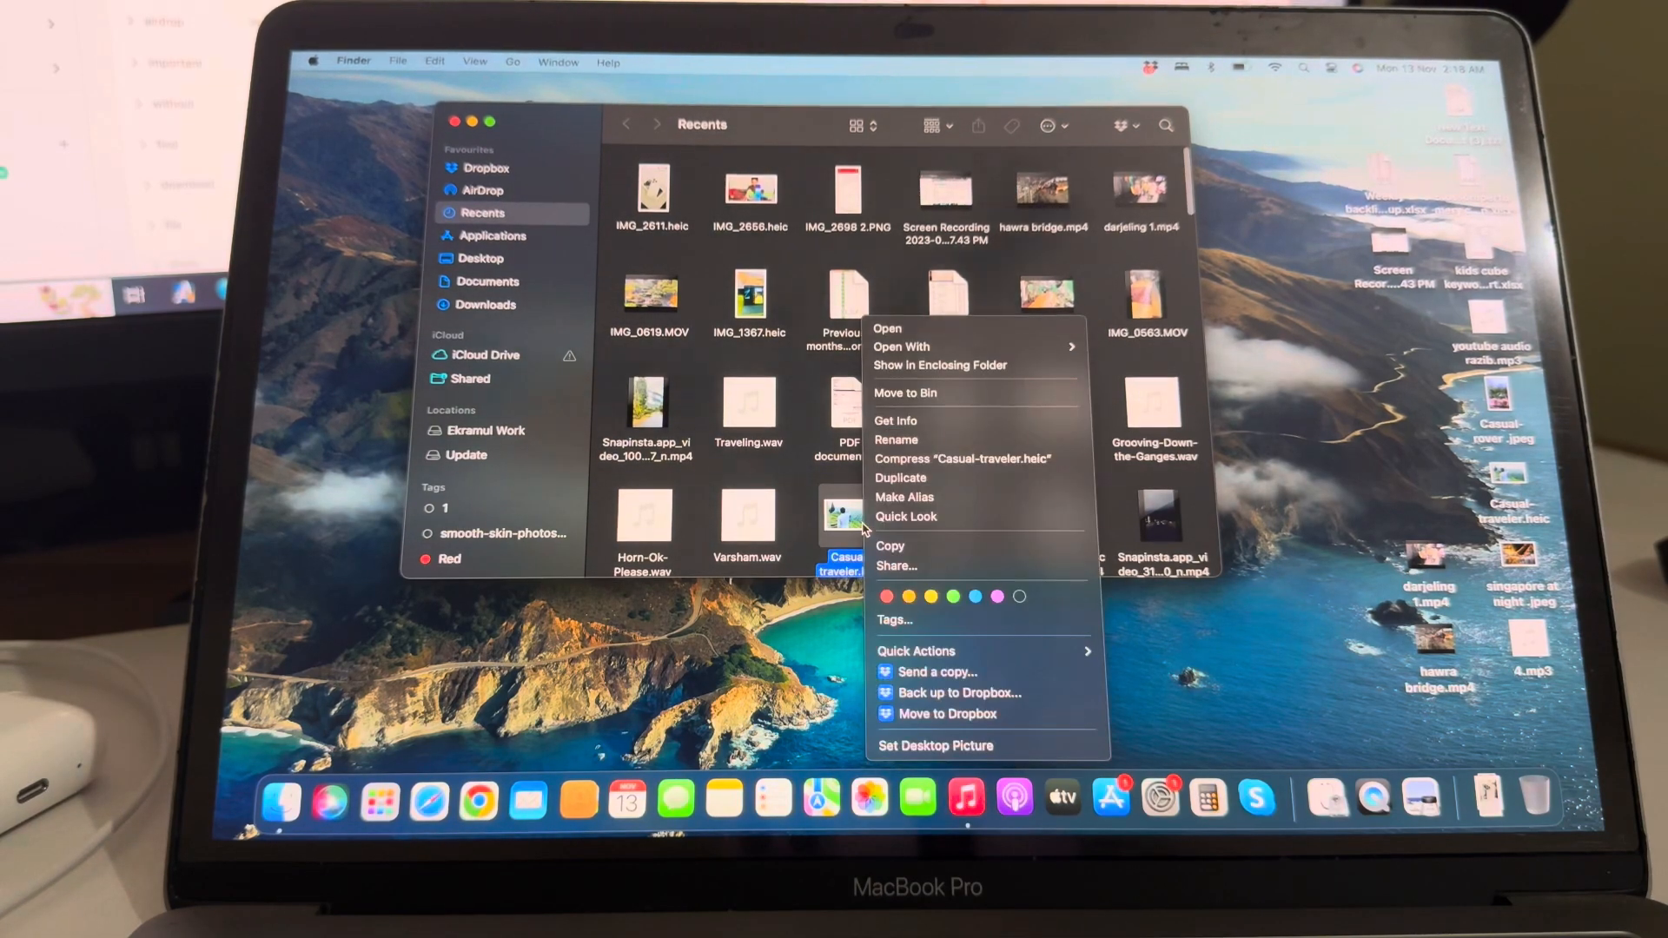
mouse_move(957, 564)
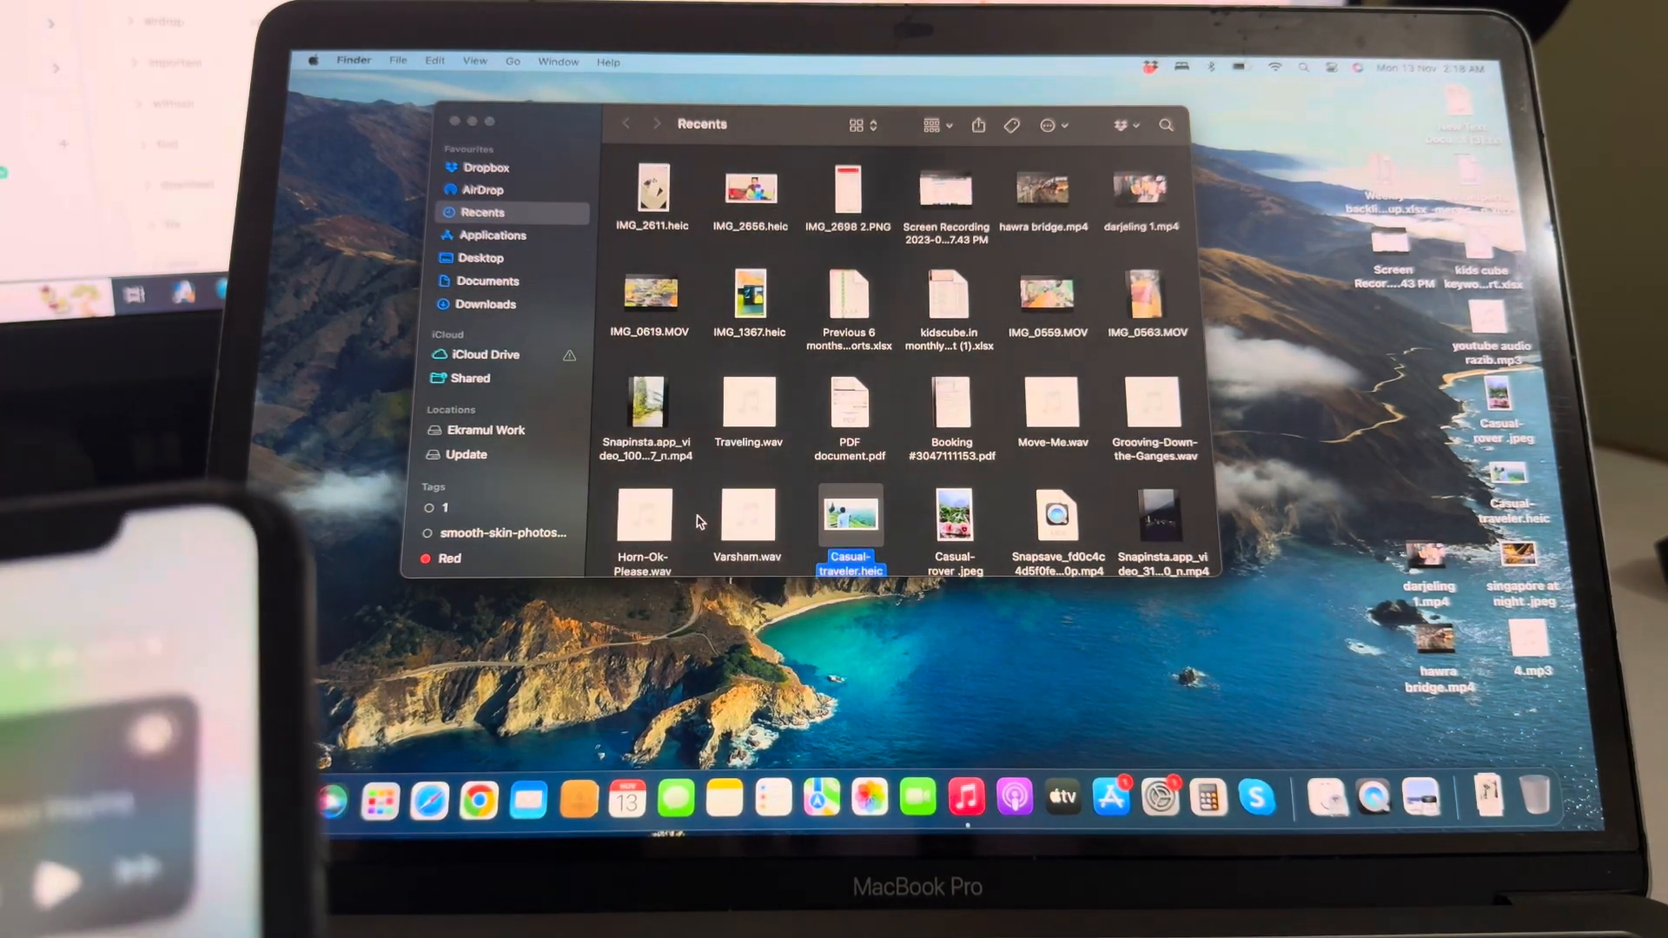
click(978, 124)
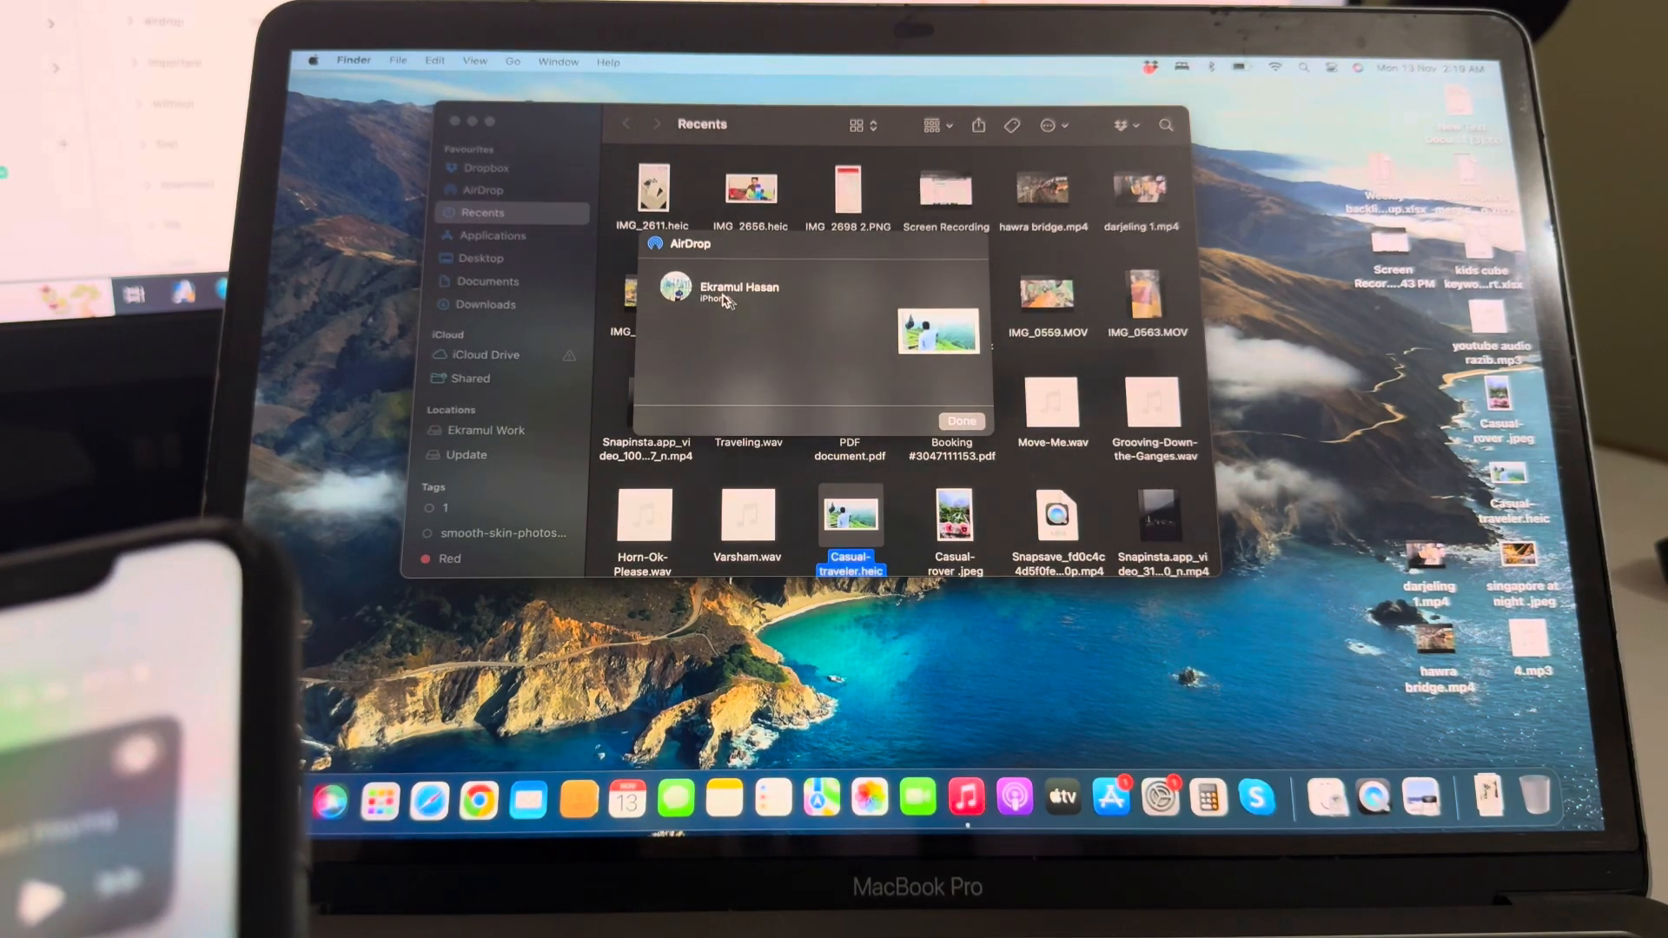
click(958, 421)
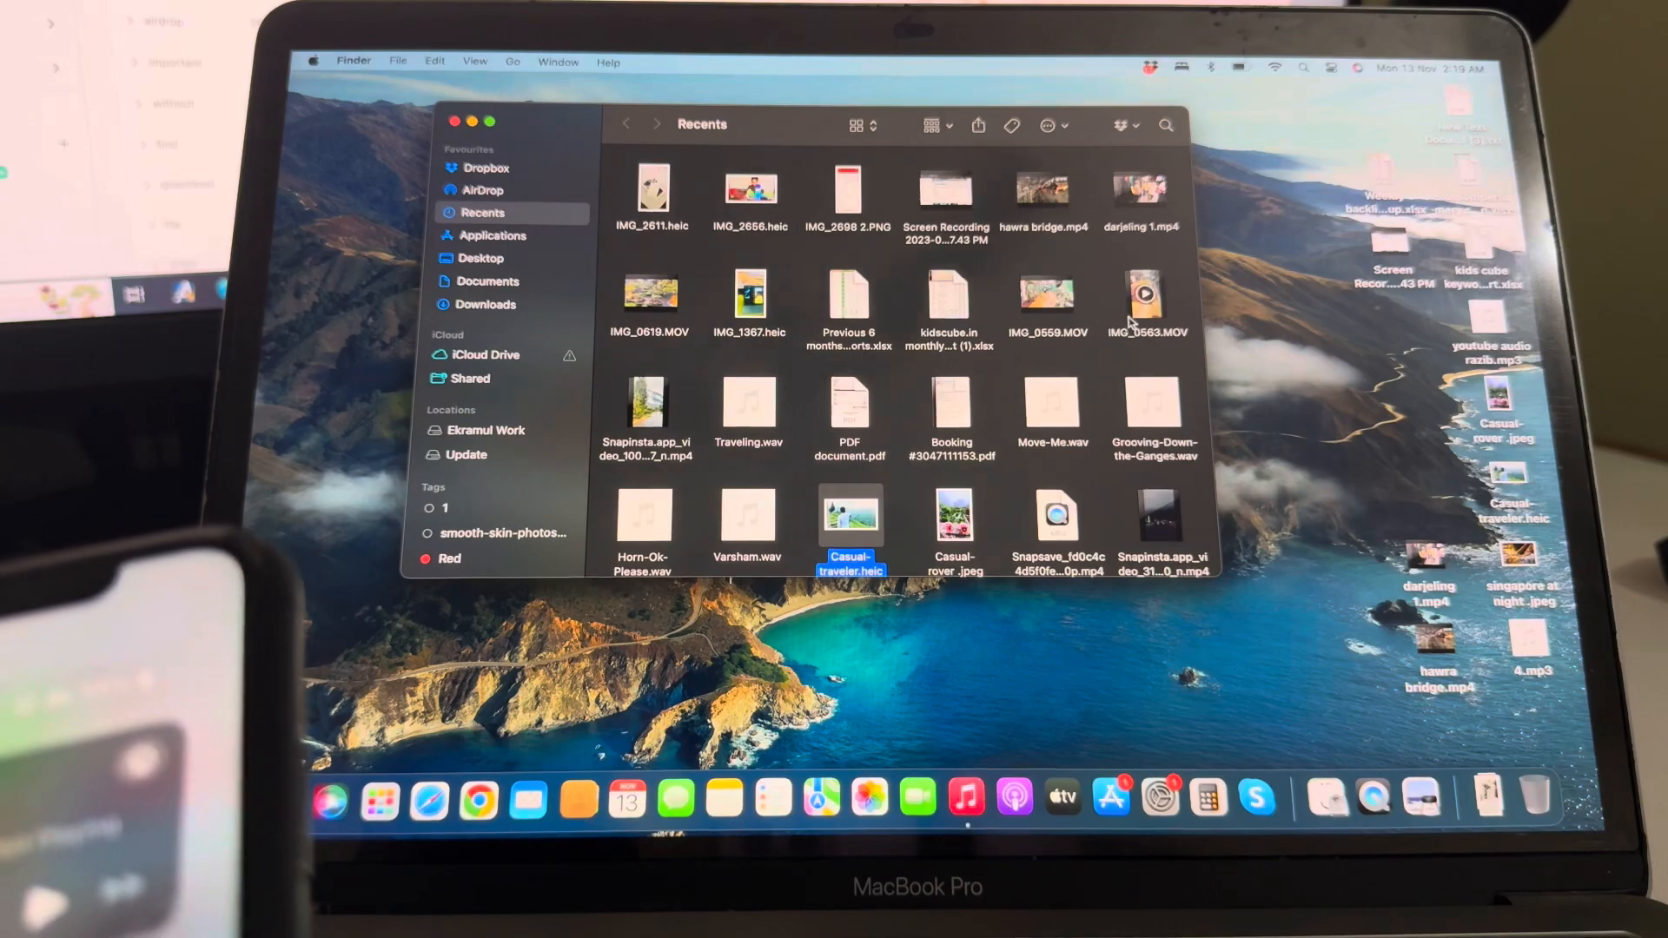
Select the IMG_0563.MOV video and bring up its context menu.
click(1146, 296)
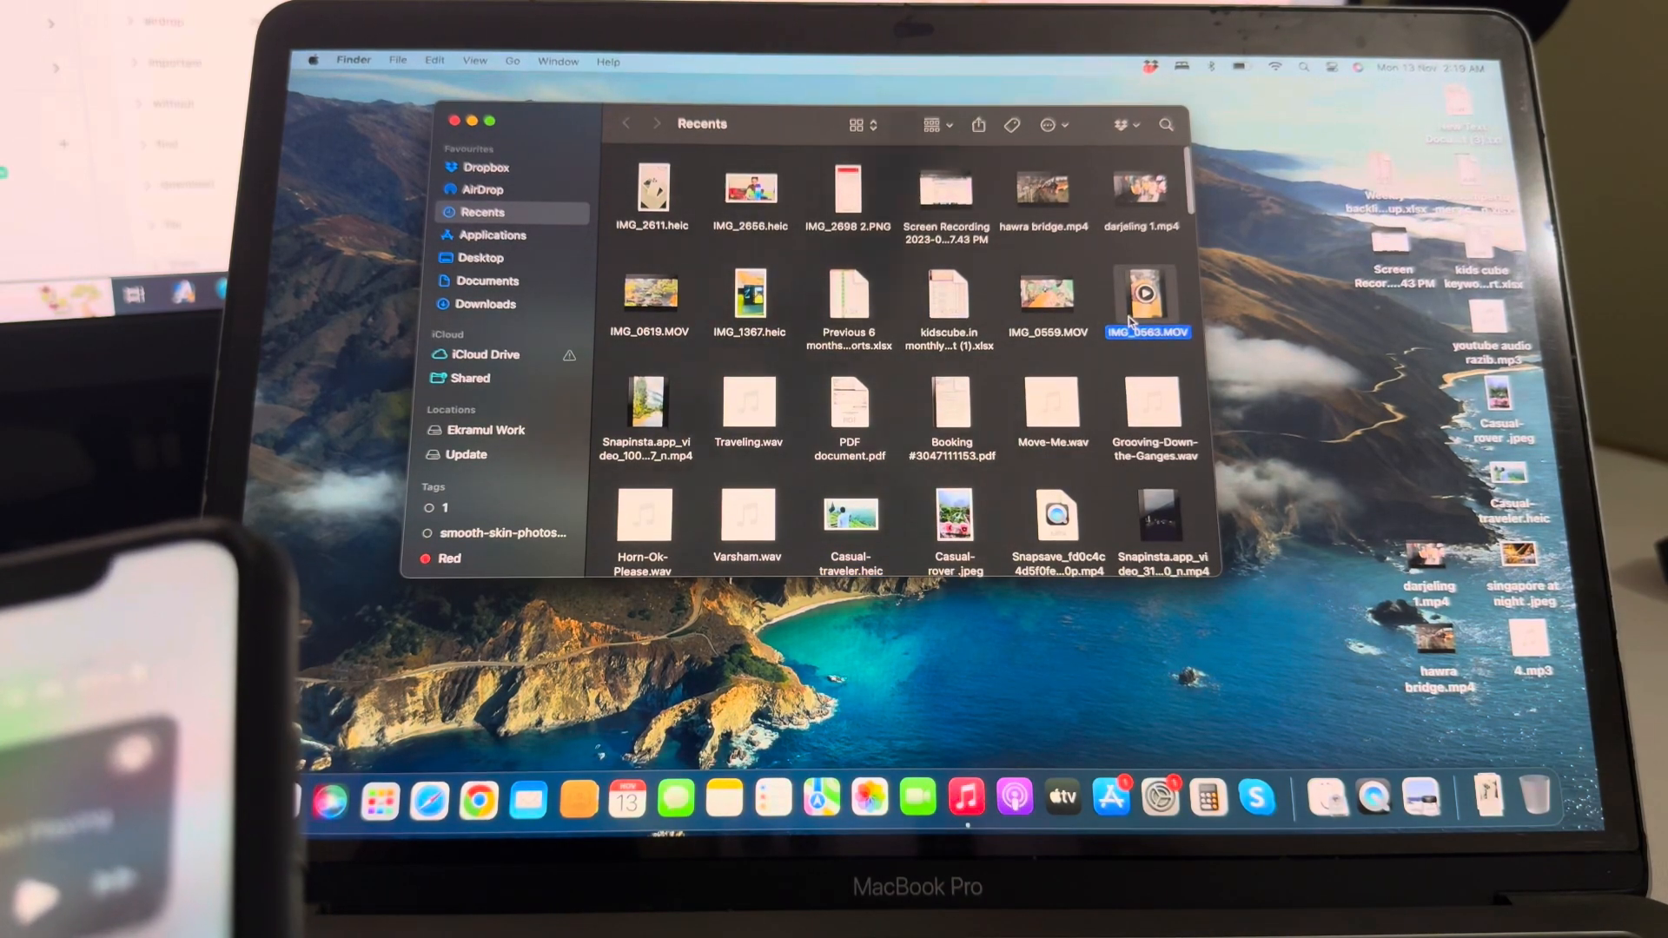
right_click(1146, 298)
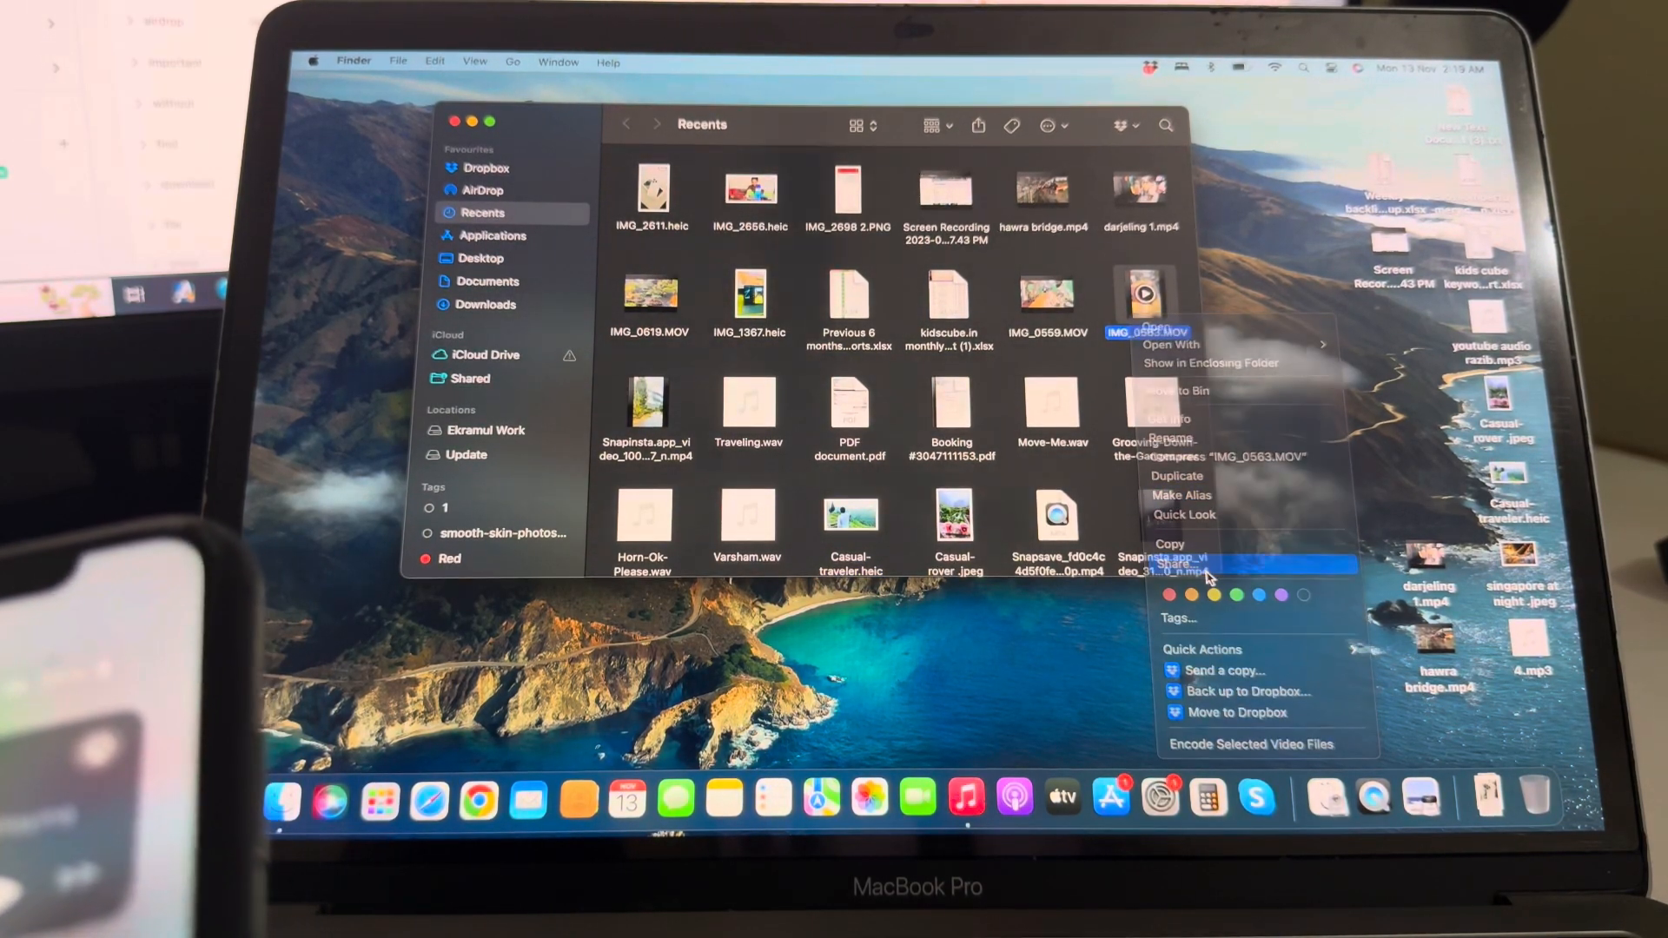